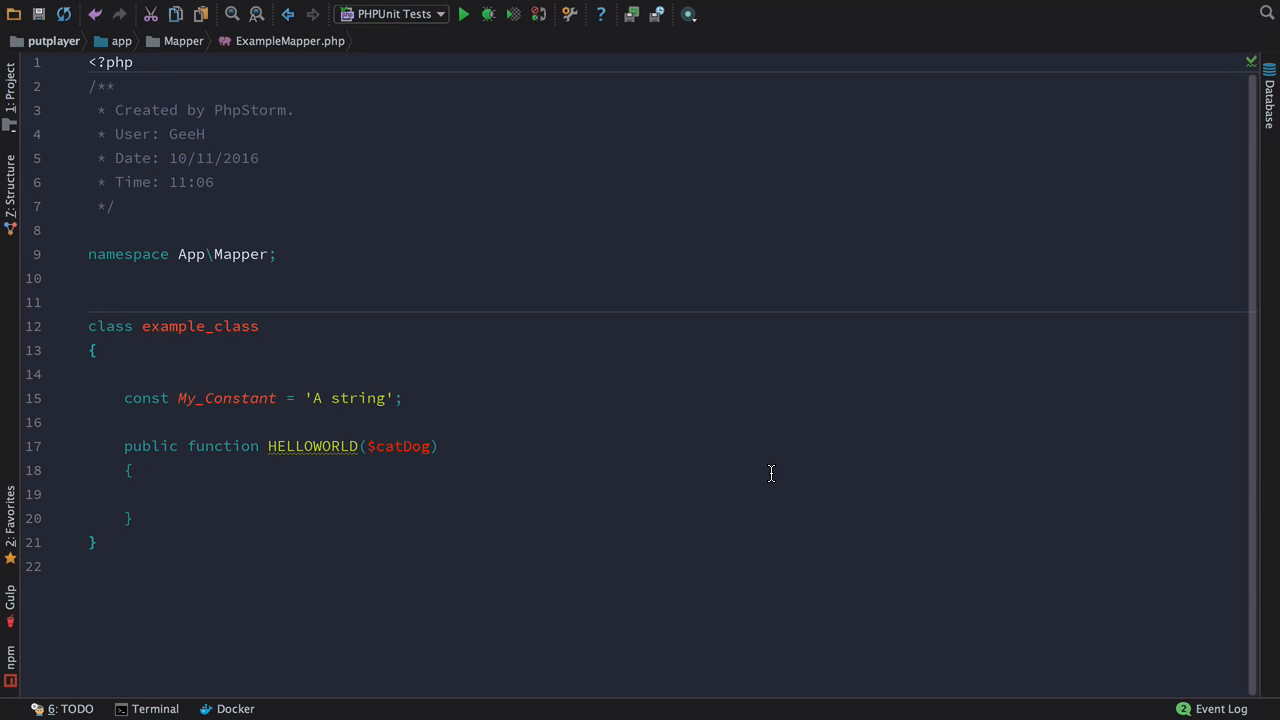
mouse_move(543, 445)
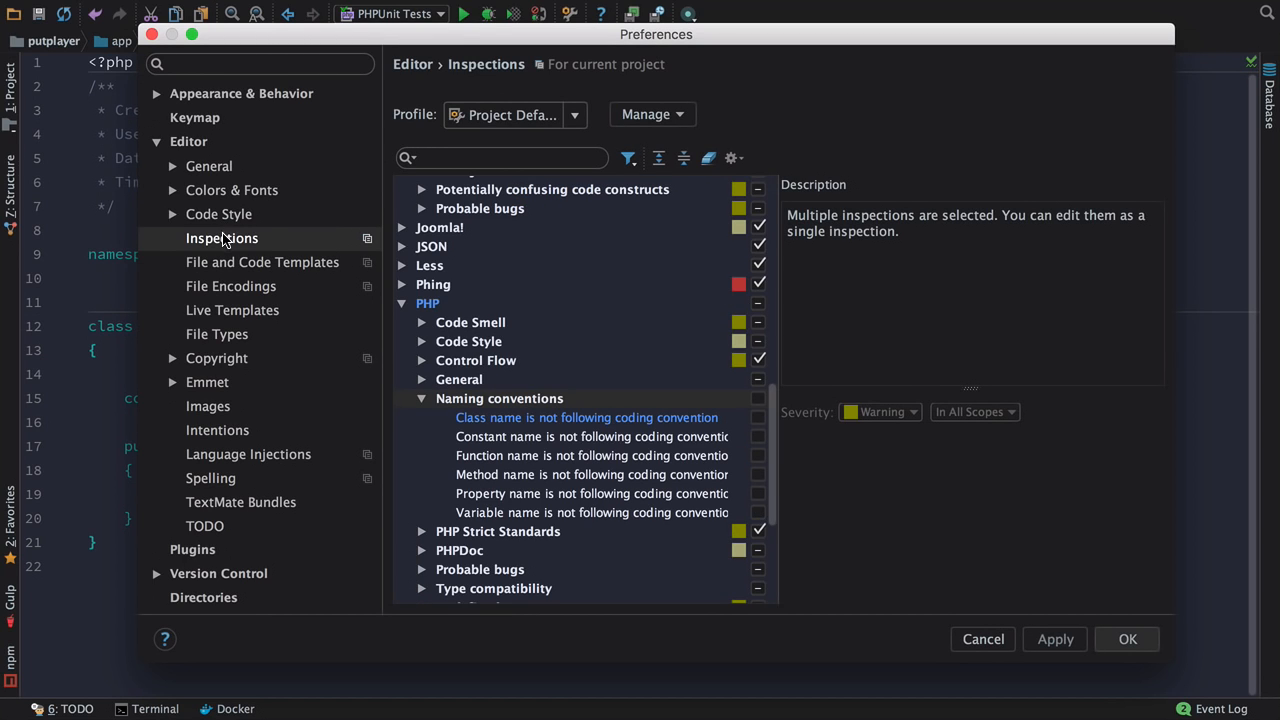
mouse_move(577, 376)
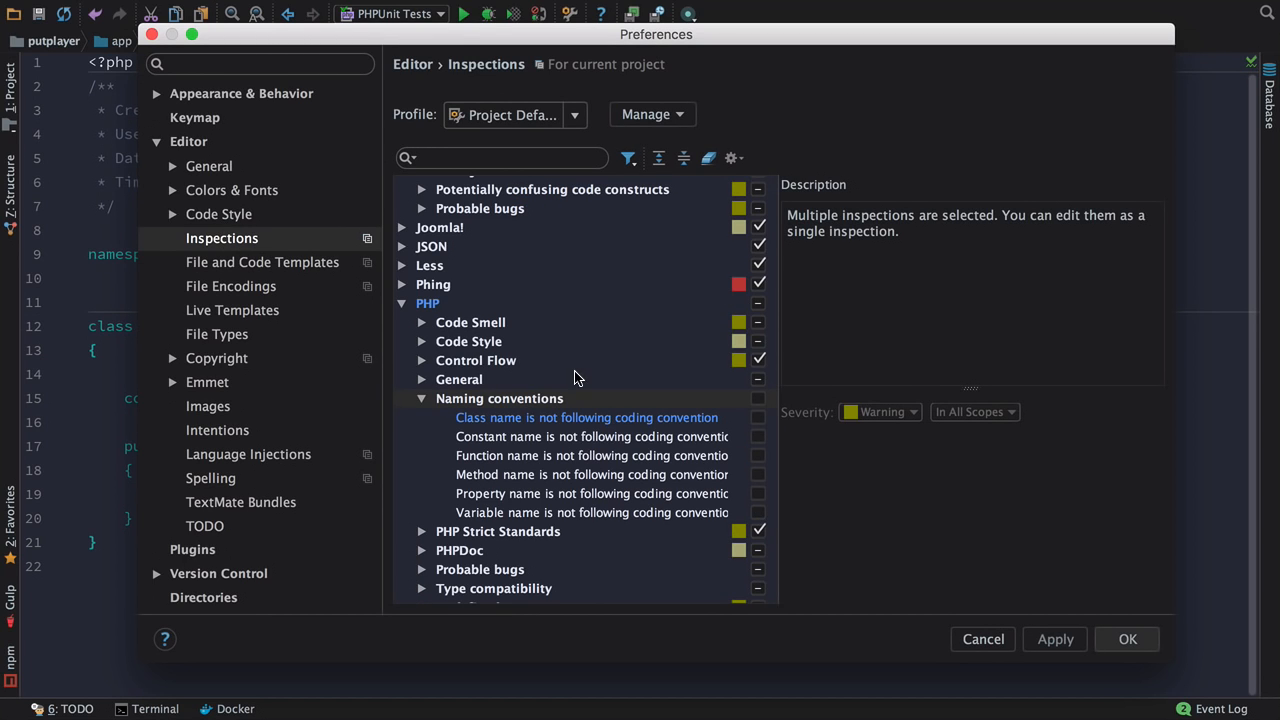
- Tick PHP > Naming conventions to enable all six inspections, and apply
scroll(down, 3)
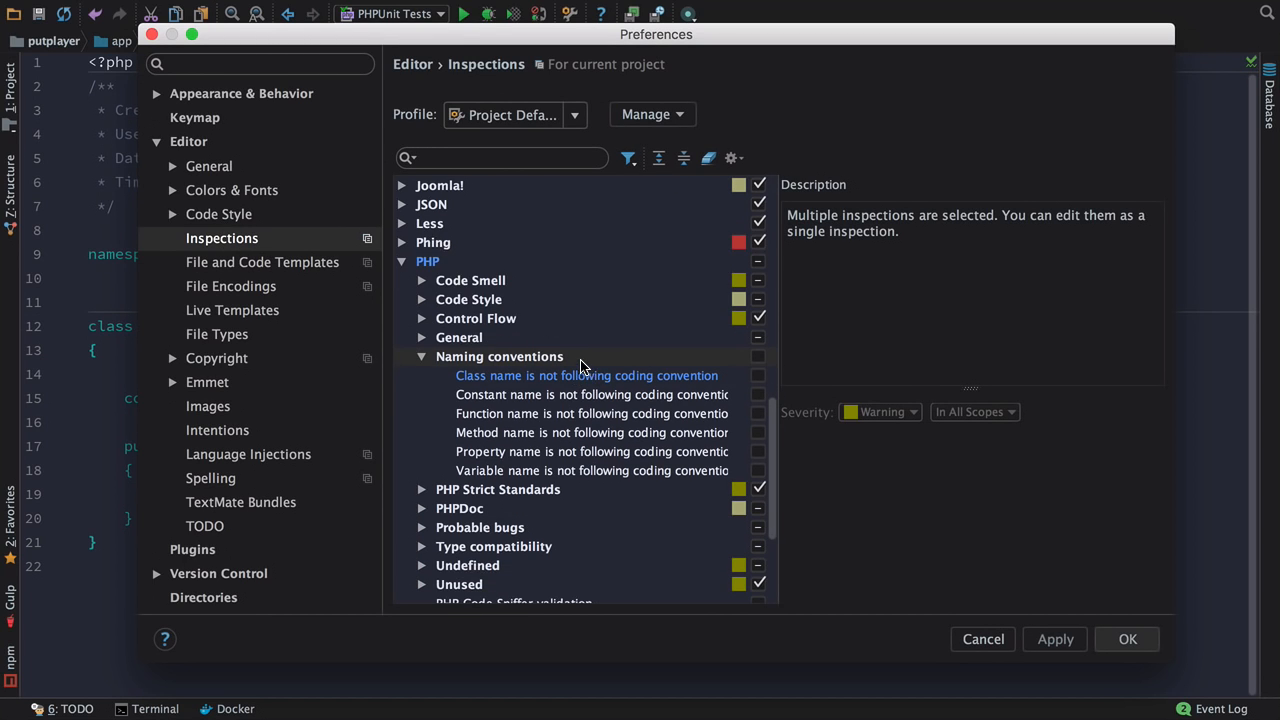
click(758, 356)
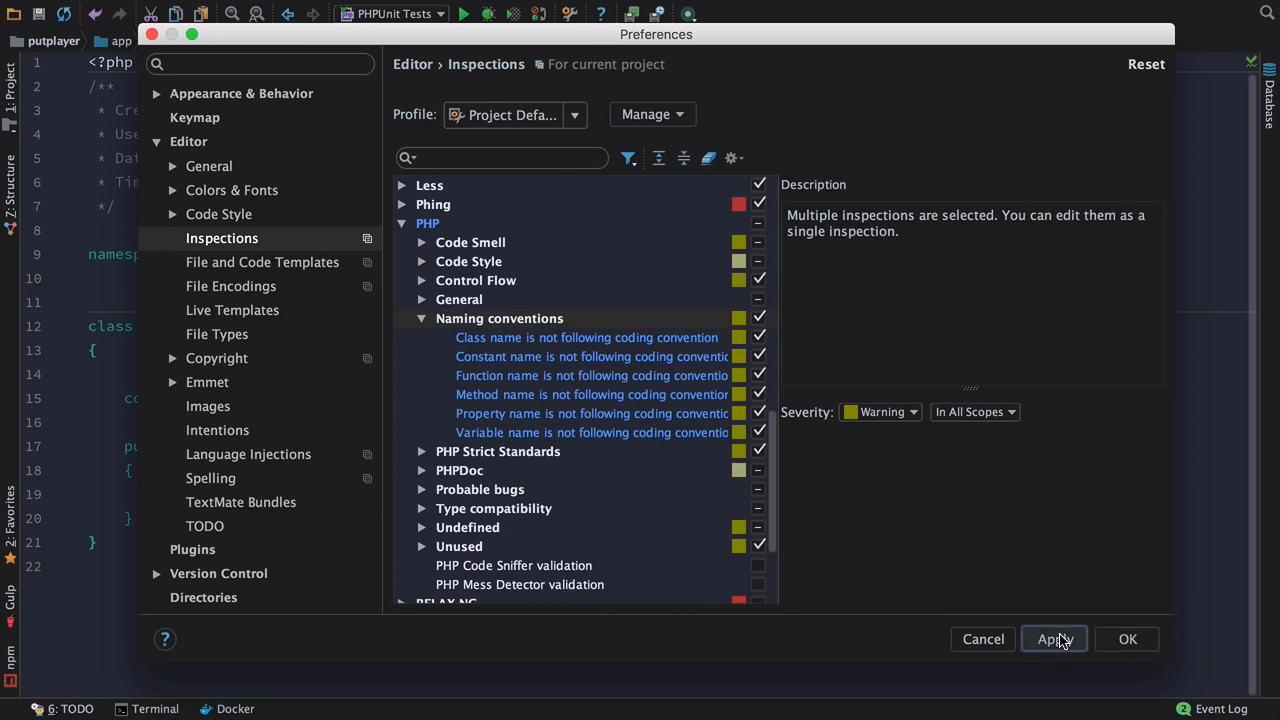
click(1126, 639)
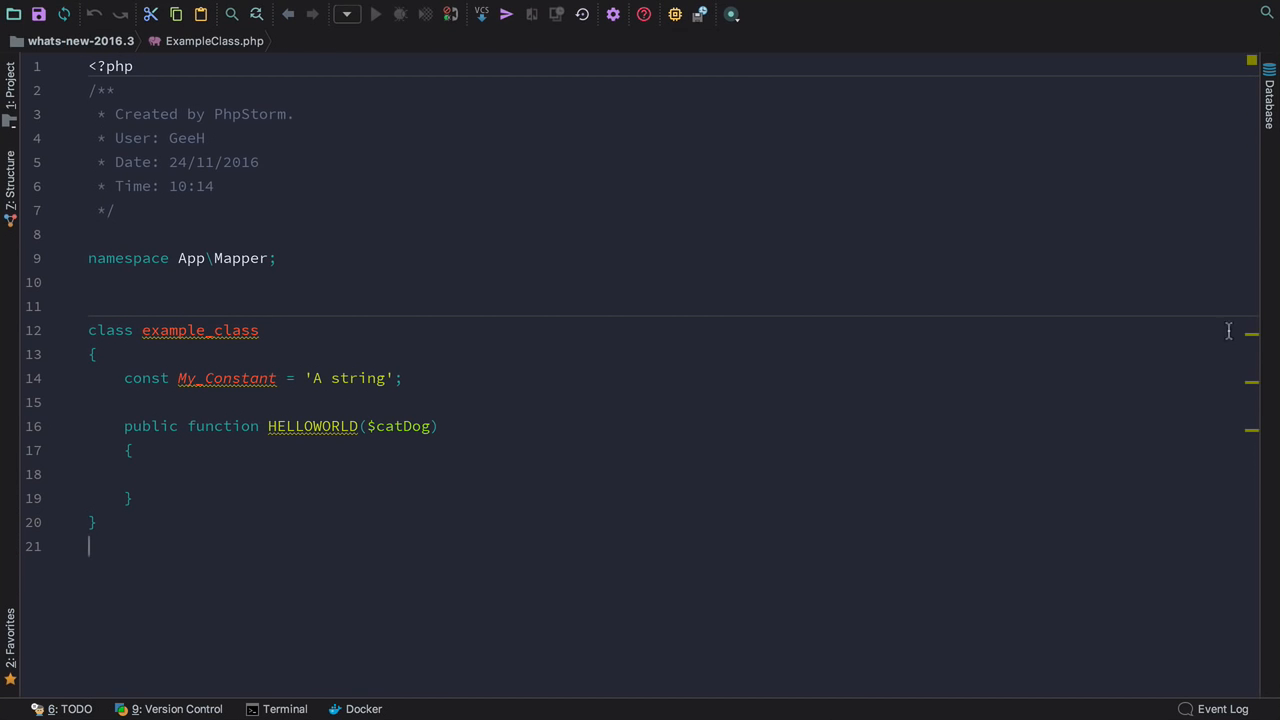
mouse_move(1252, 338)
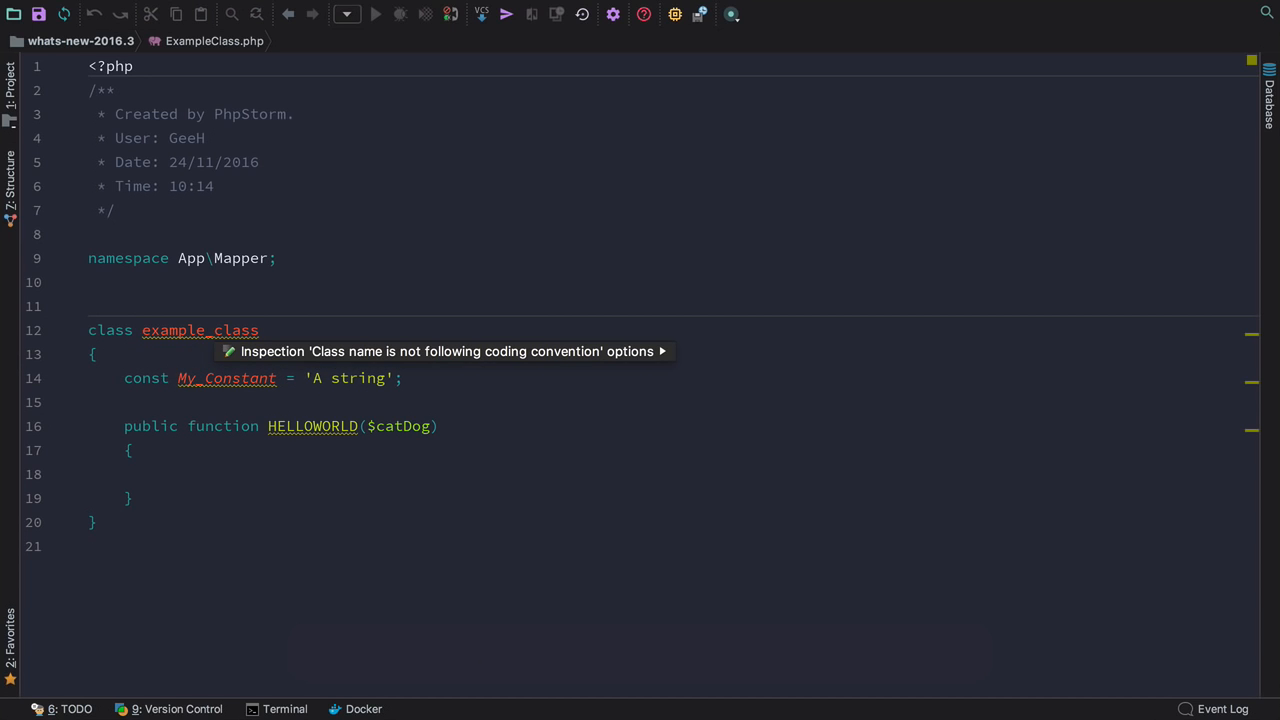
- Open the class-name inspection options from example_class's quick-fix menu
click(662, 351)
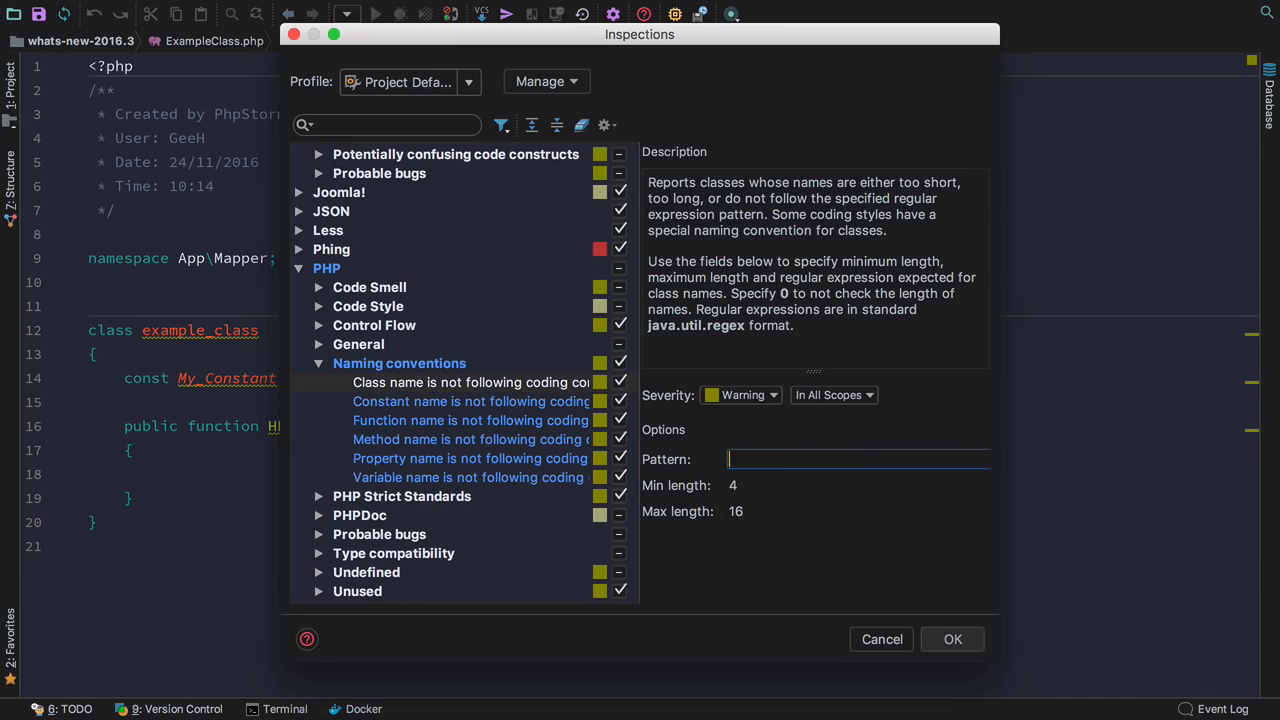
- Set the class-name Pattern field to [a-z][a-z_]* and save with OK
text([a-z][a-z_]*)
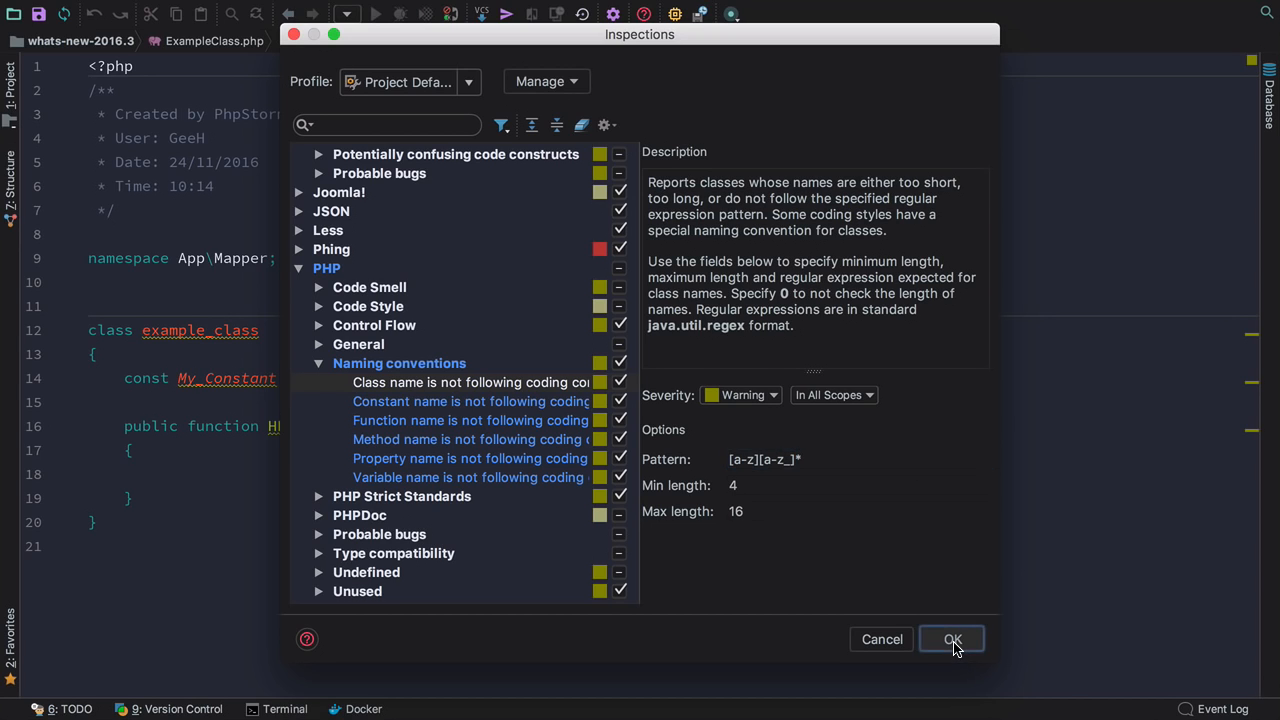
click(951, 638)
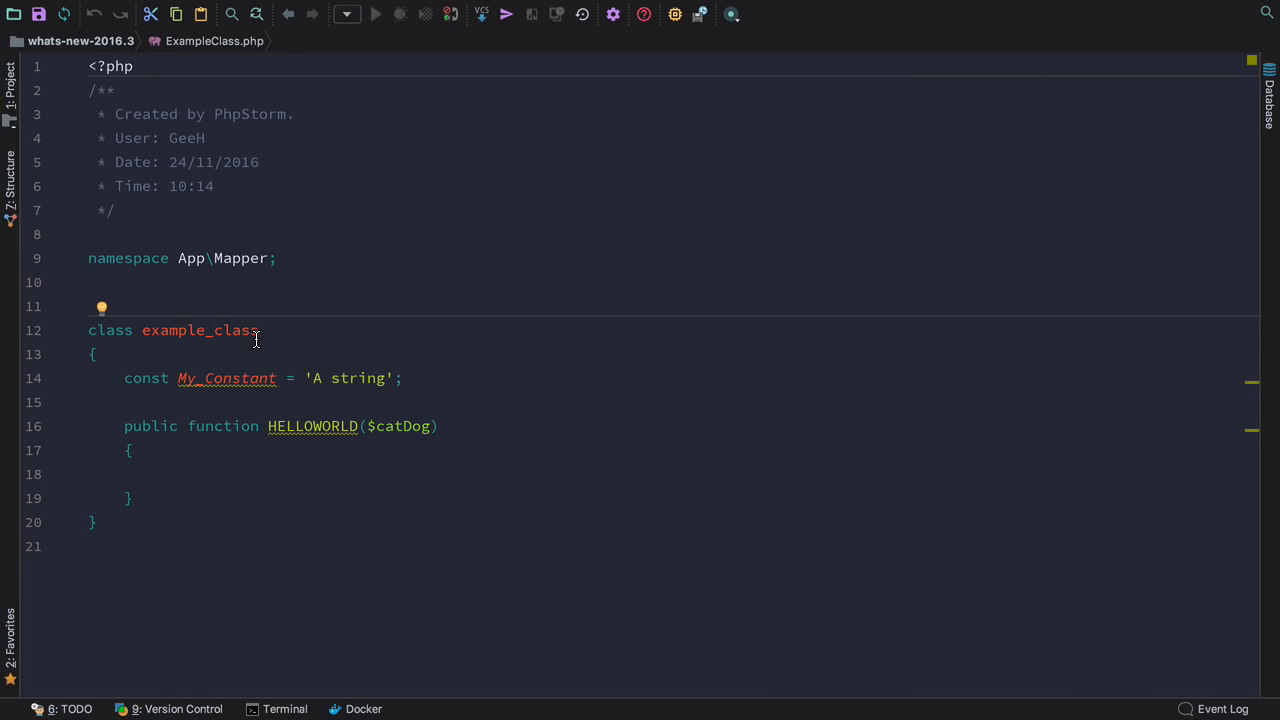
mouse_move(227, 378)
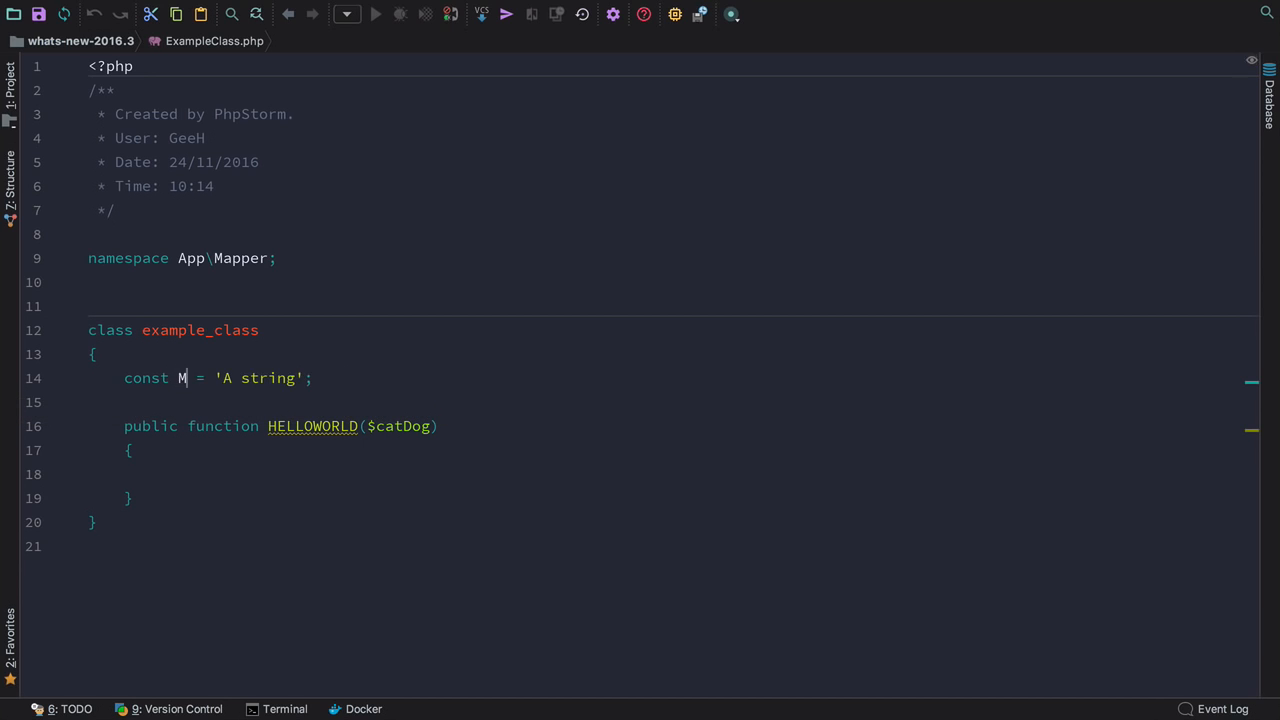
- Rename the constant to MY_CONSTANT and the HELLOWORLD method to helloWOrld
text(Y_CONSTANT)
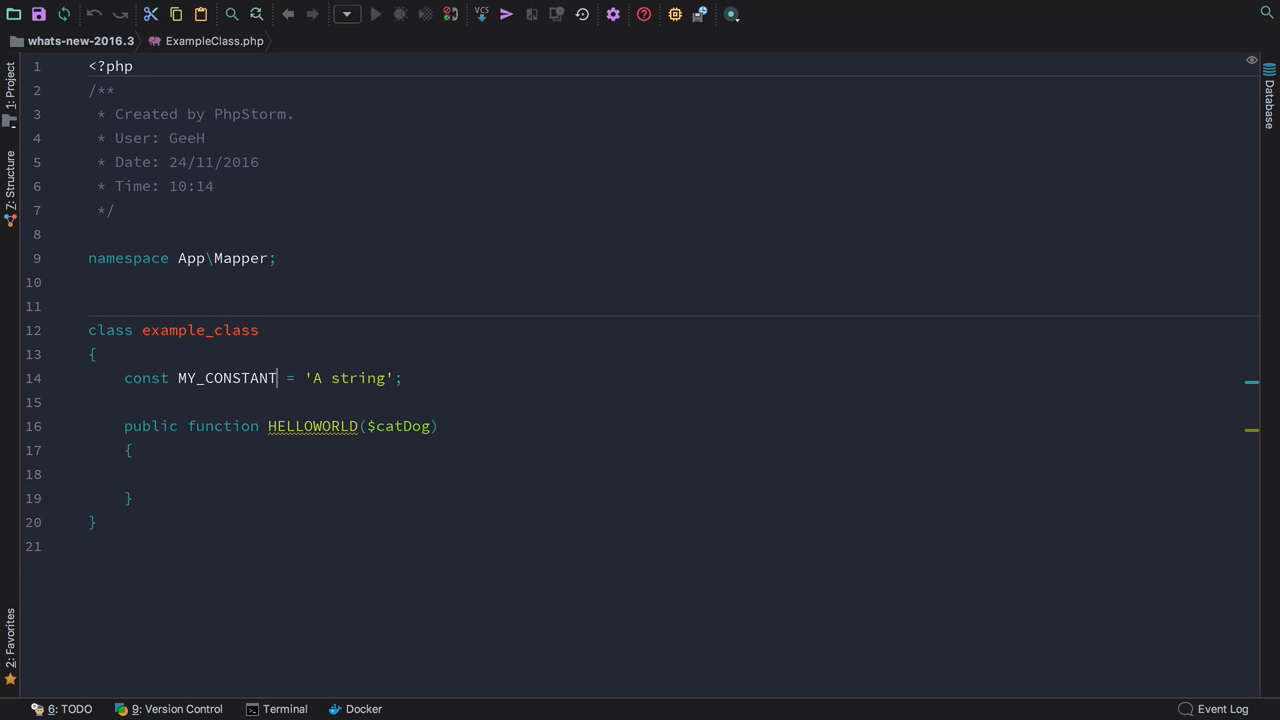
mouse_move(290, 426)
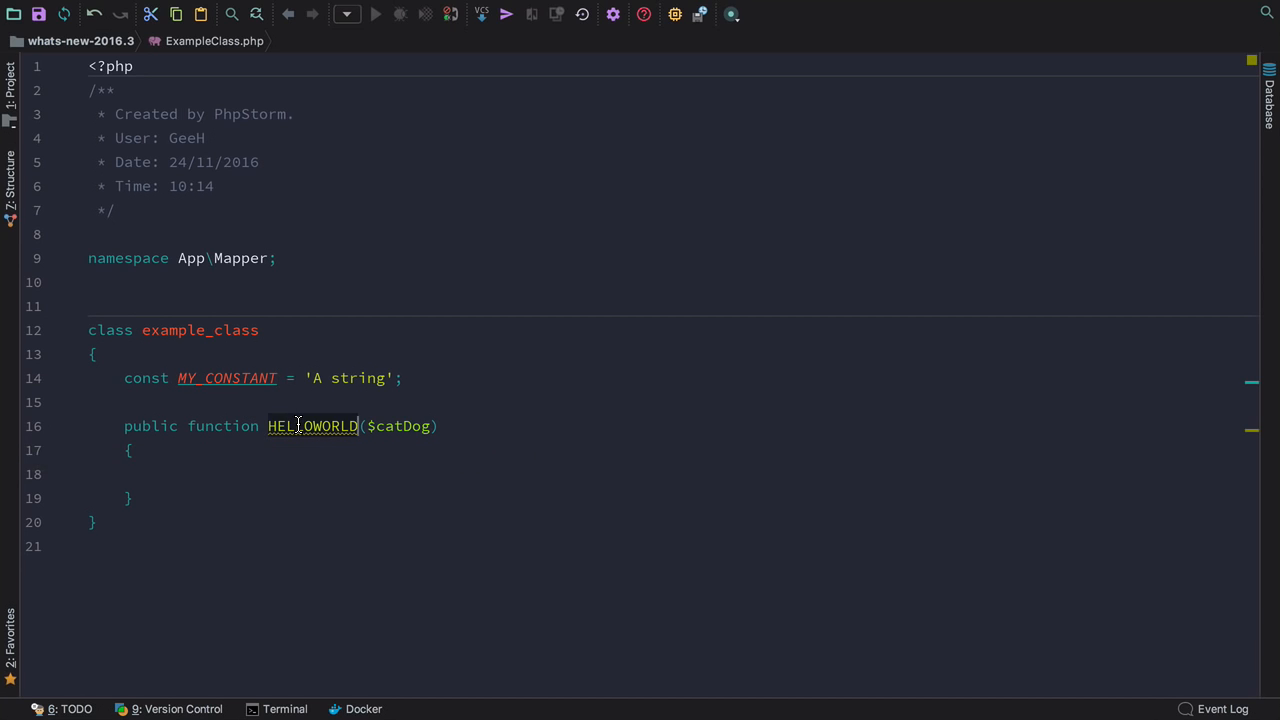
text(helloWOrld)
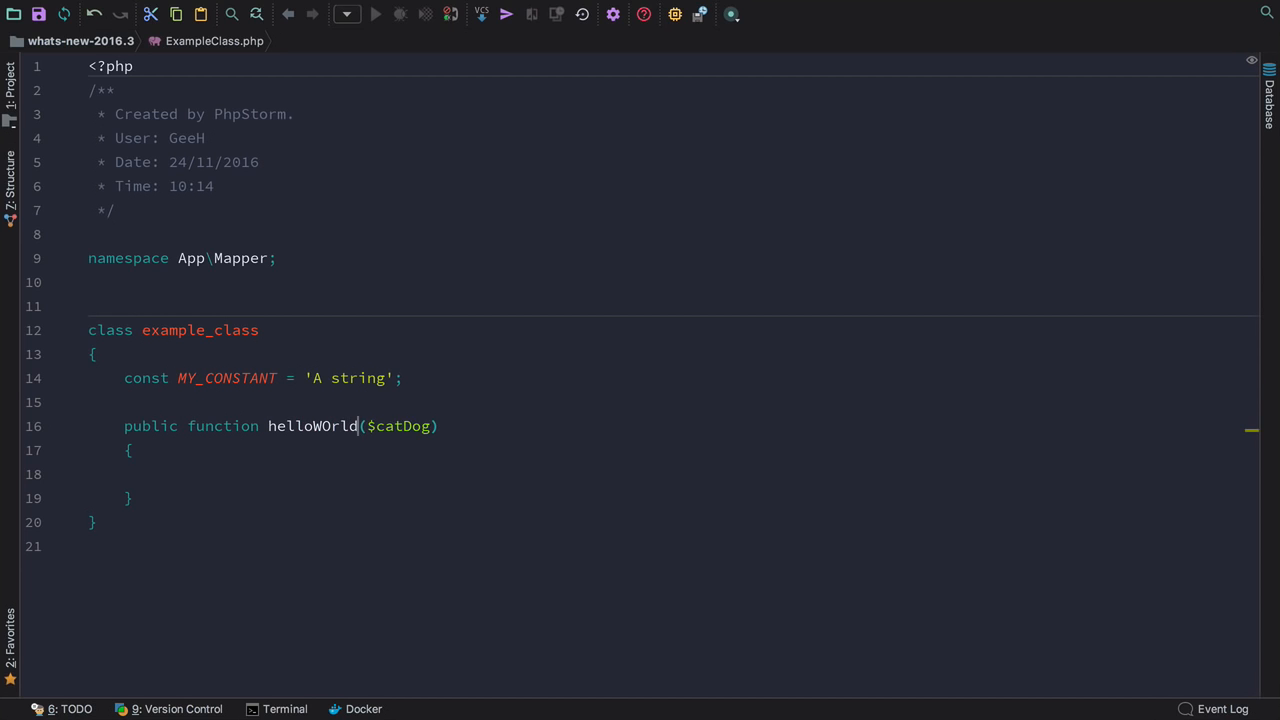
key(Backspace)
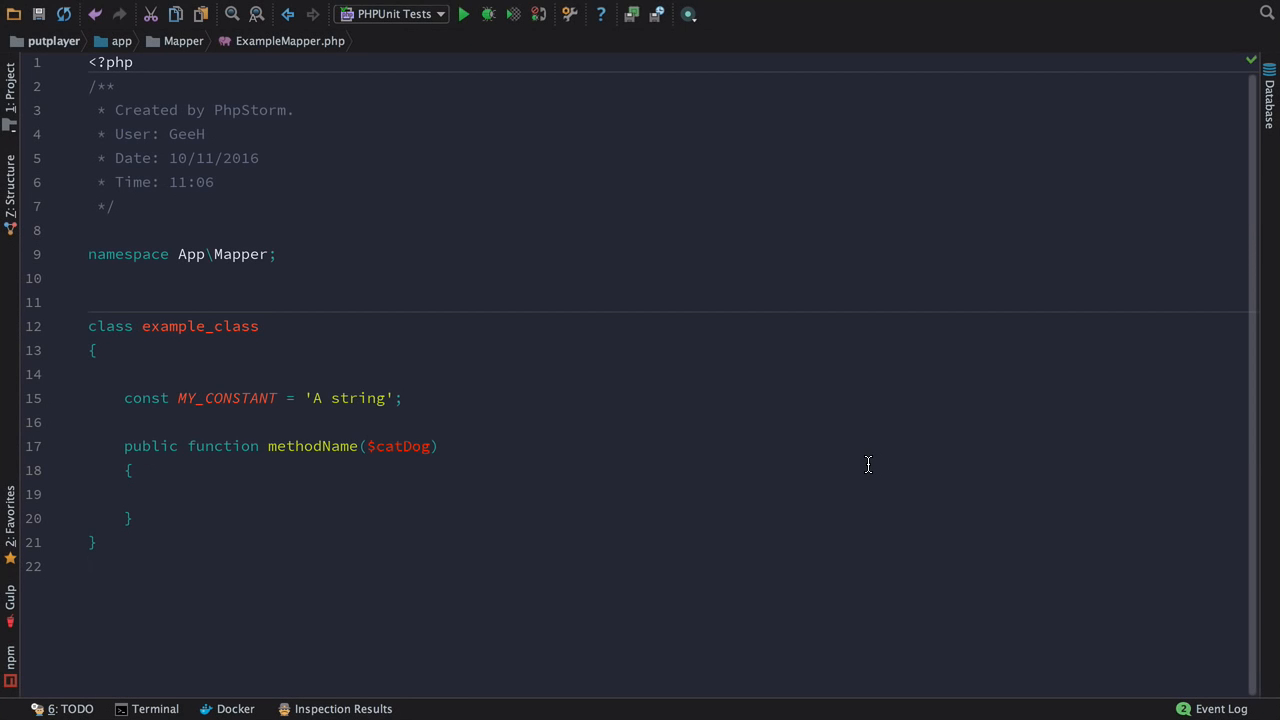
- Start Run Inspection by Name for the constant-name inspection over the whole project
click(403, 11)
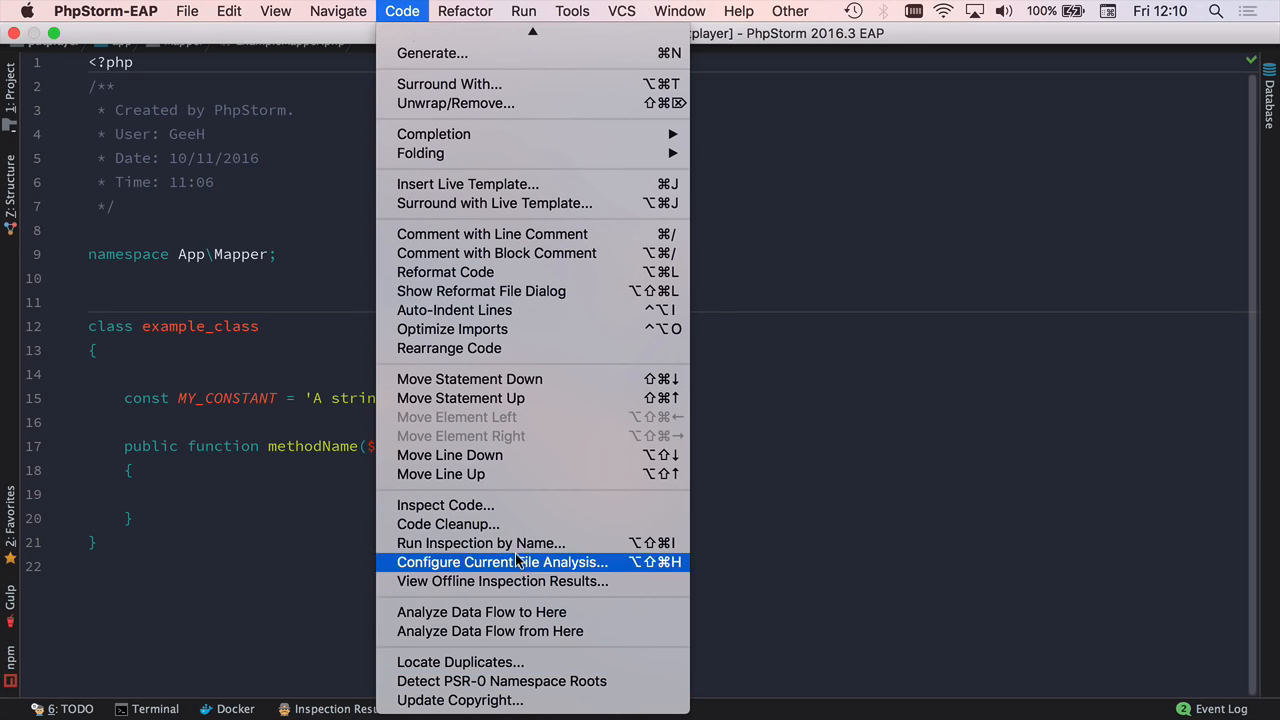
click(480, 543)
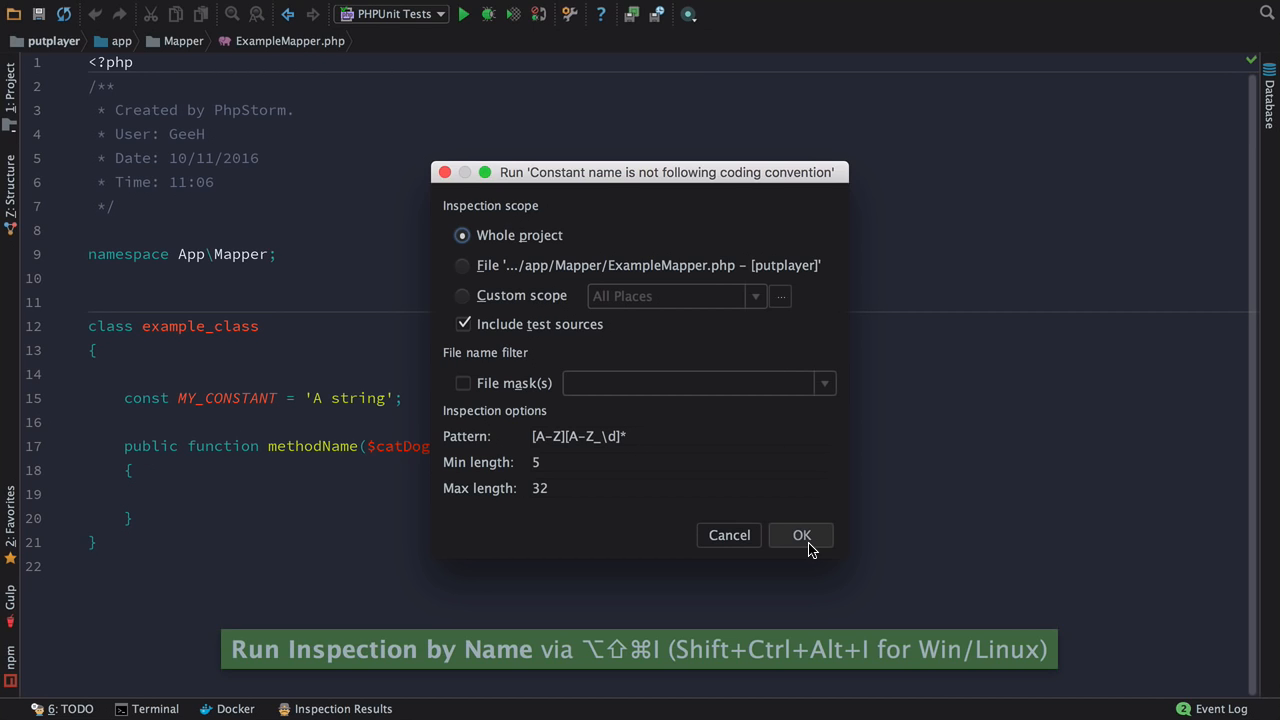
- Run the constant-name inspection and expand results to DashController.php's three warnings
click(801, 535)
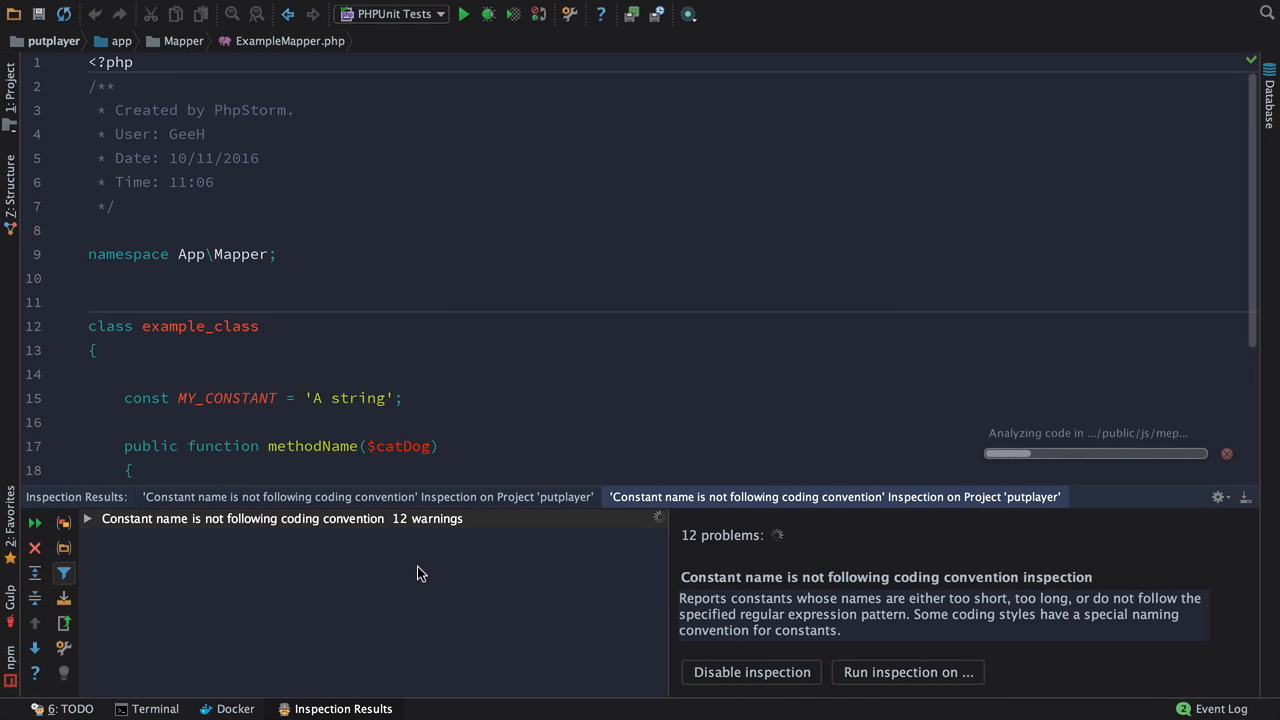
click(90, 519)
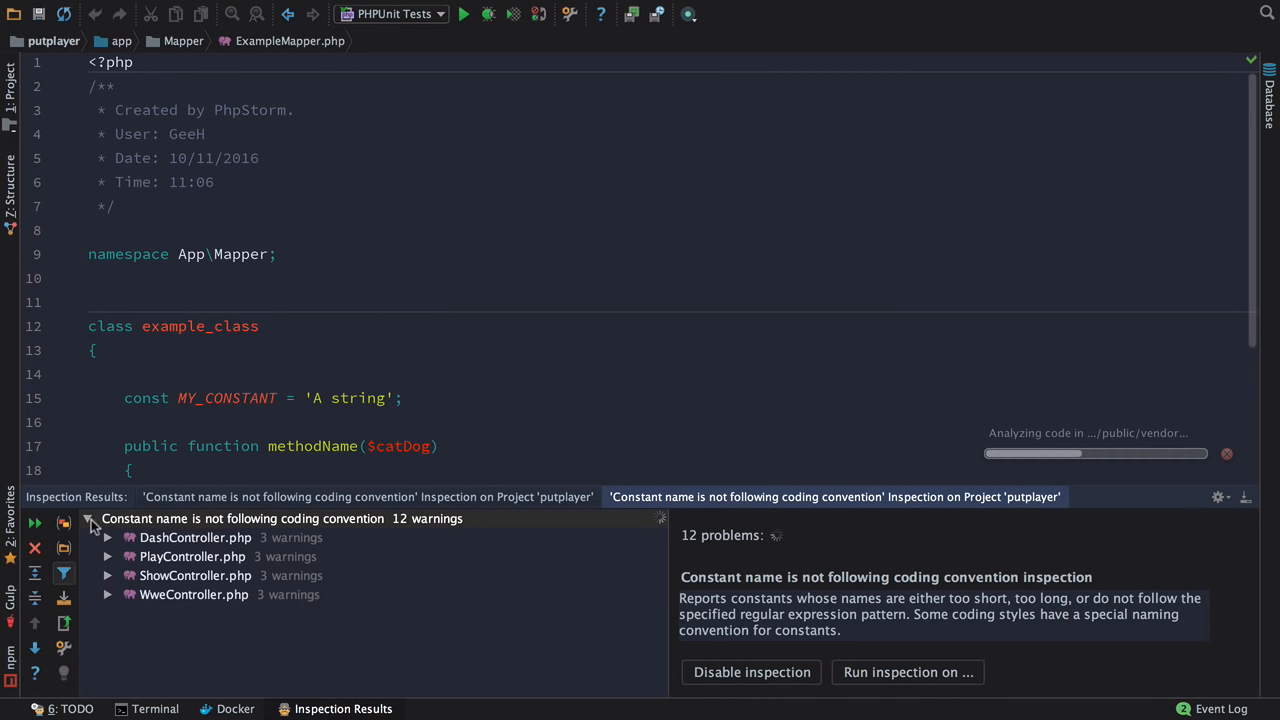
click(108, 543)
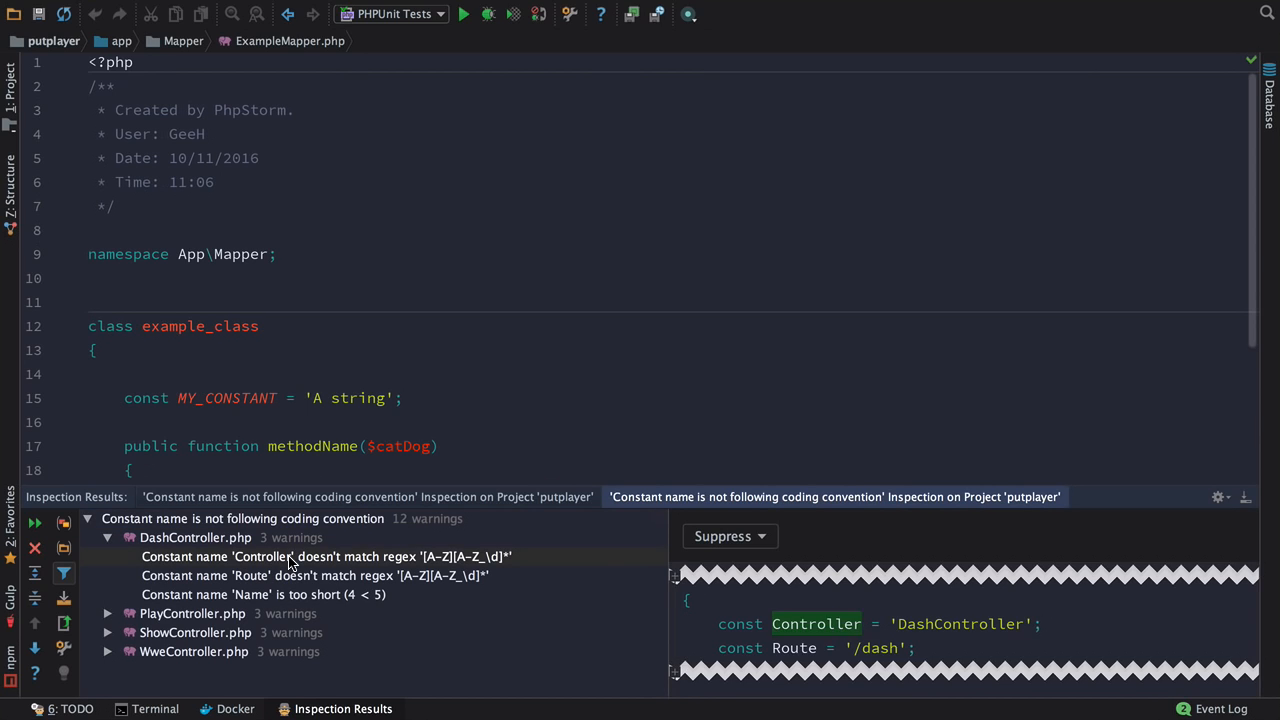
mouse_move(830, 650)
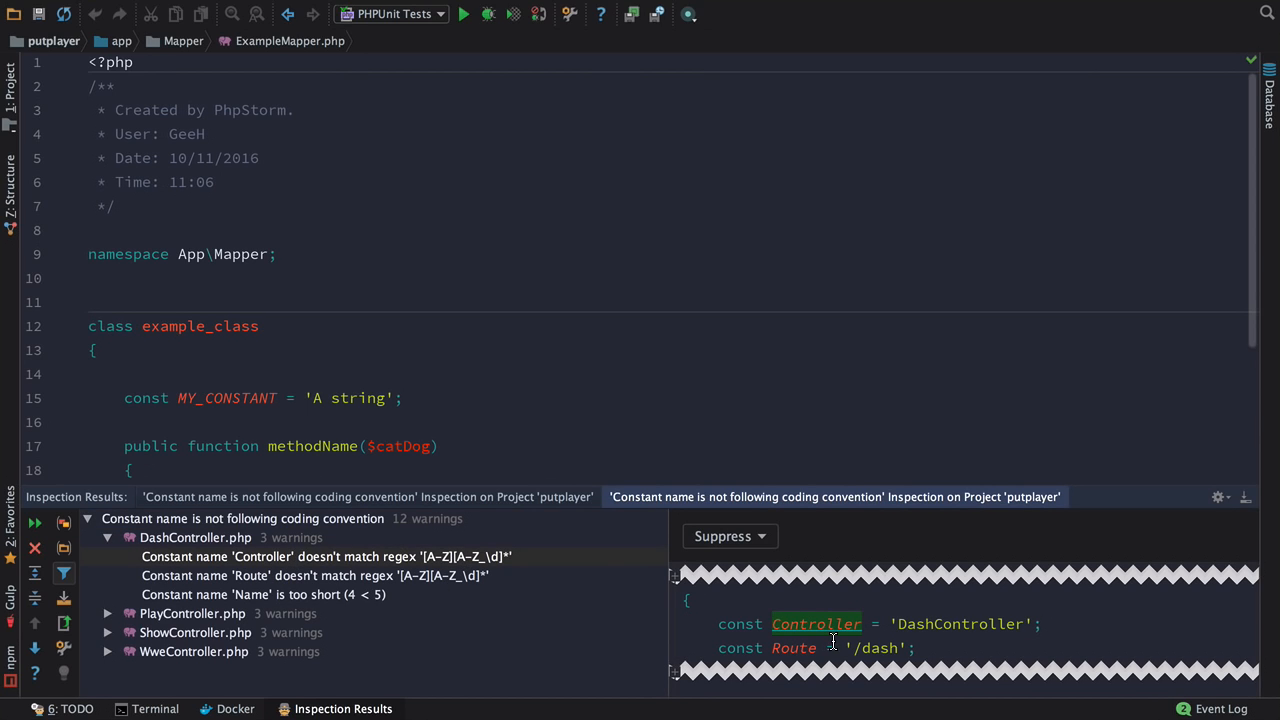
mouse_move(800, 649)
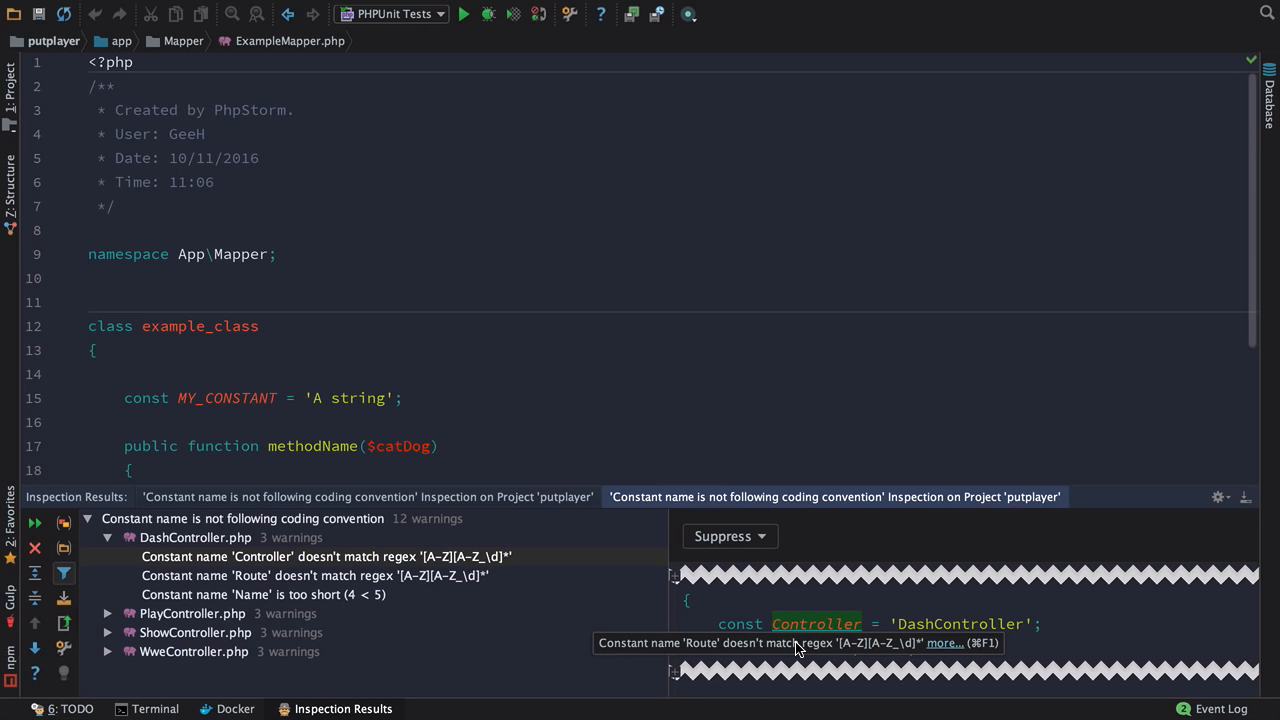